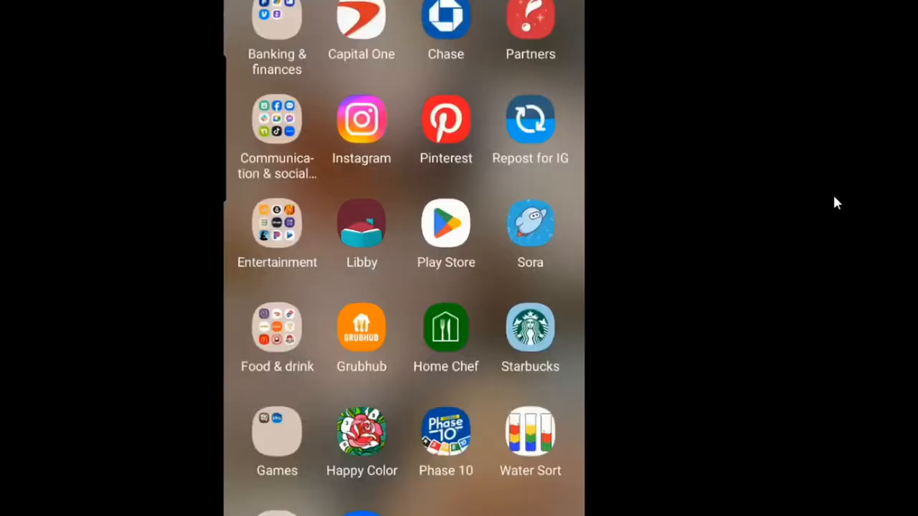
Launch the Sora reading app from its icon in the app drawer
click(531, 222)
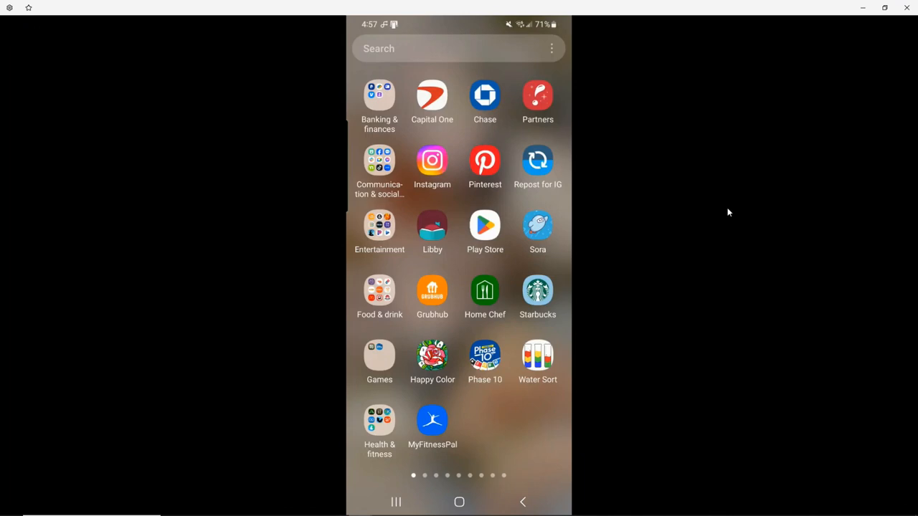
click(536, 225)
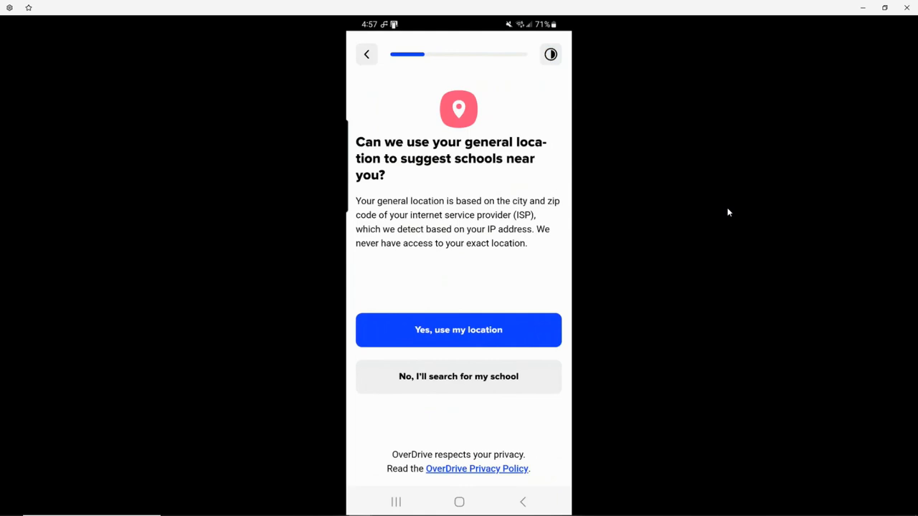
Allow location suggestions, pick Torrance Unified School District and its TUSD Staff collection
click(459, 330)
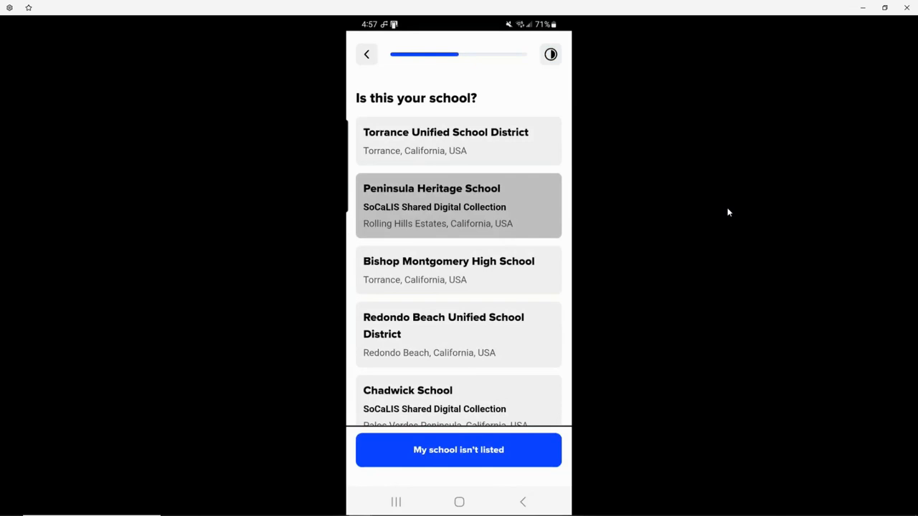
click(459, 140)
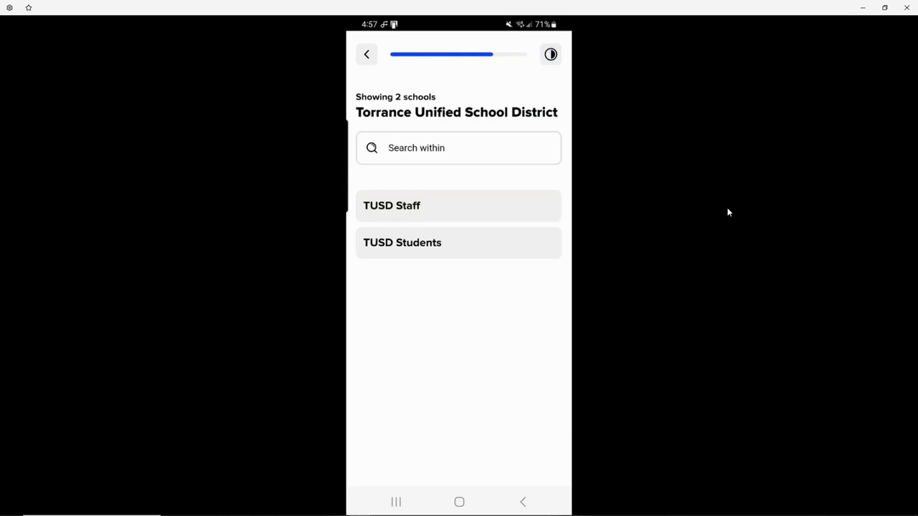
click(459, 206)
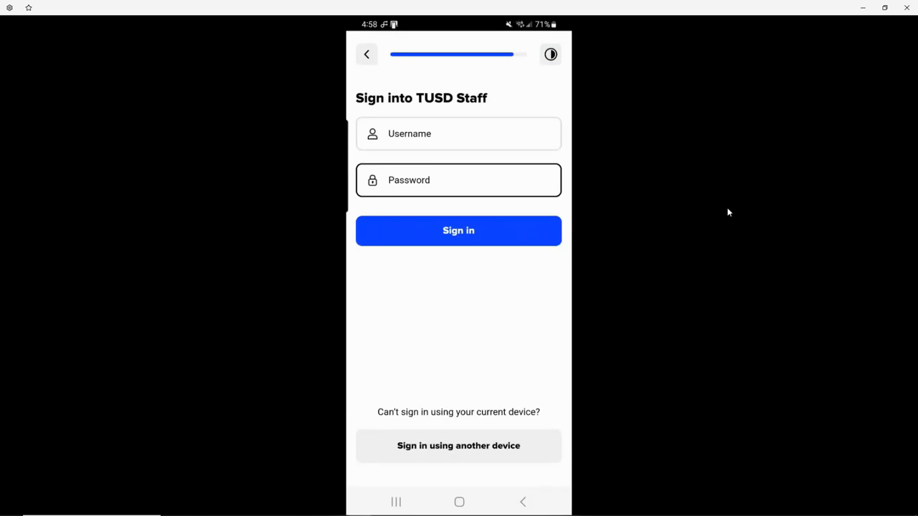
Enter the TUSD Staff username and credentials to sign in to the home screen
click(459, 133)
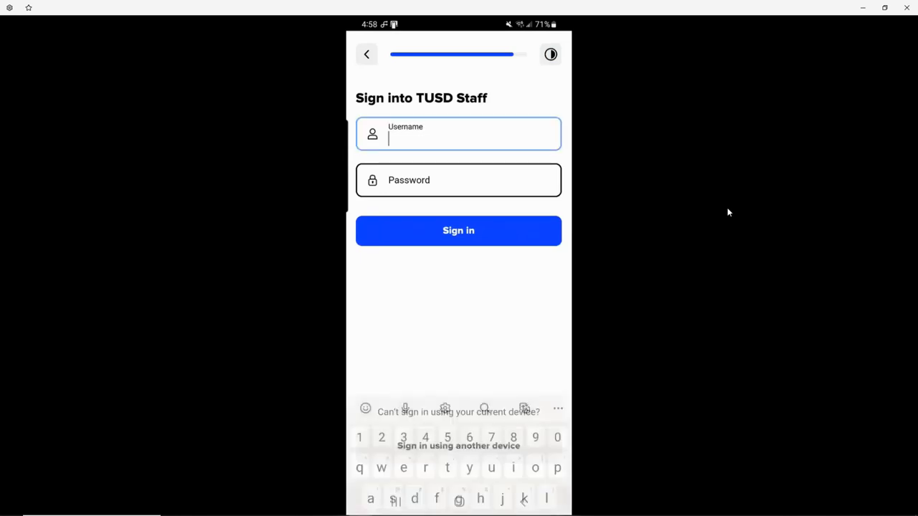
click(459, 229)
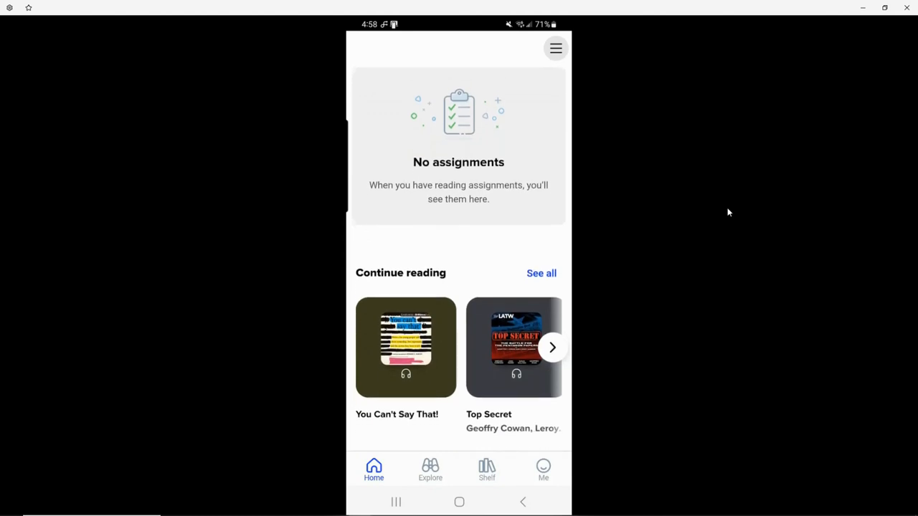
Review the home screen's continue-reading suggestions, then switch to the Explore catalogue
scroll(down, 3)
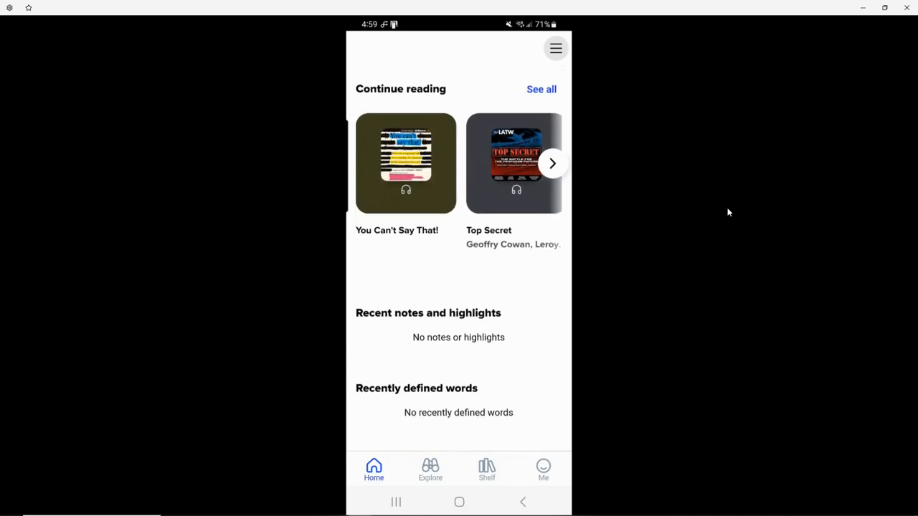
scroll(down, 3)
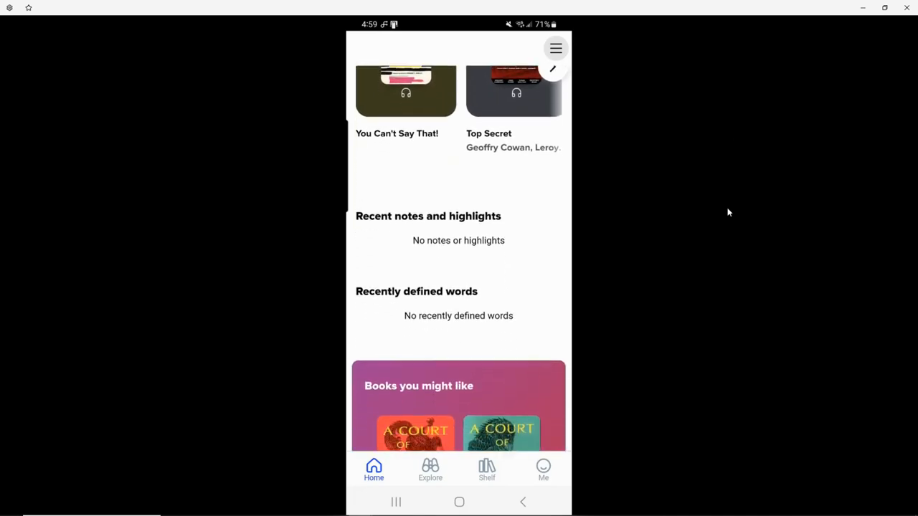
scroll(down, 3)
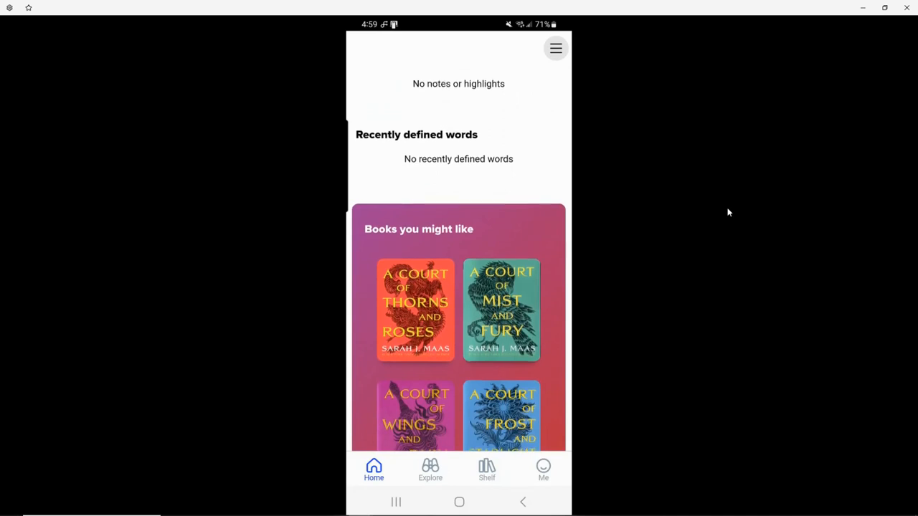
scroll(down, 3)
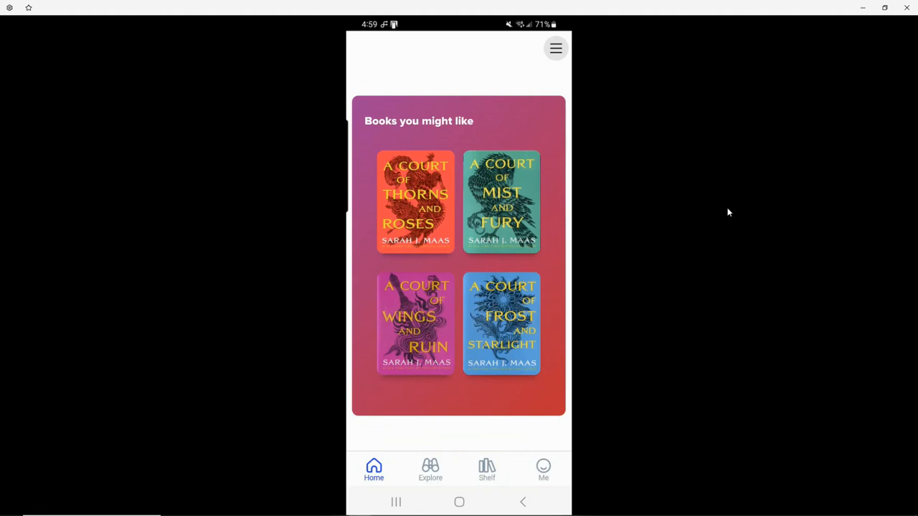
click(431, 470)
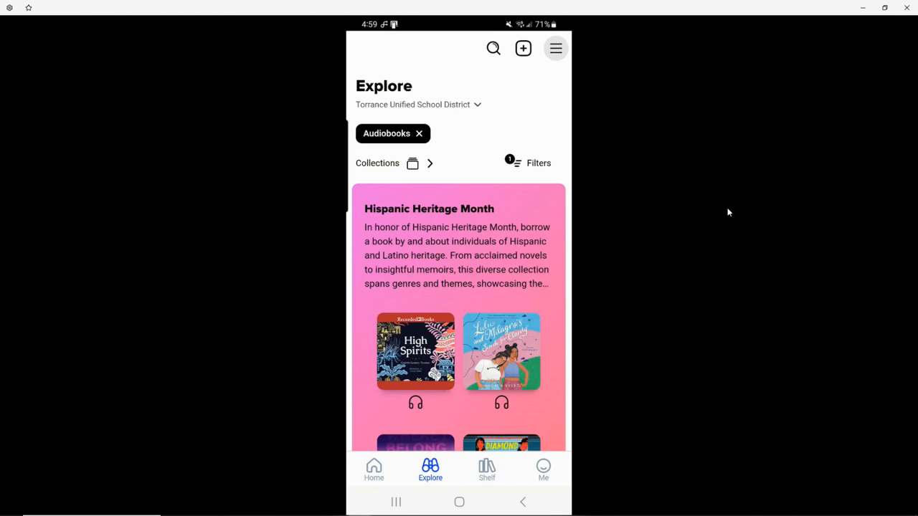
Browse the Explore collections down to the romance titles, then start adding another library
scroll(up, 3)
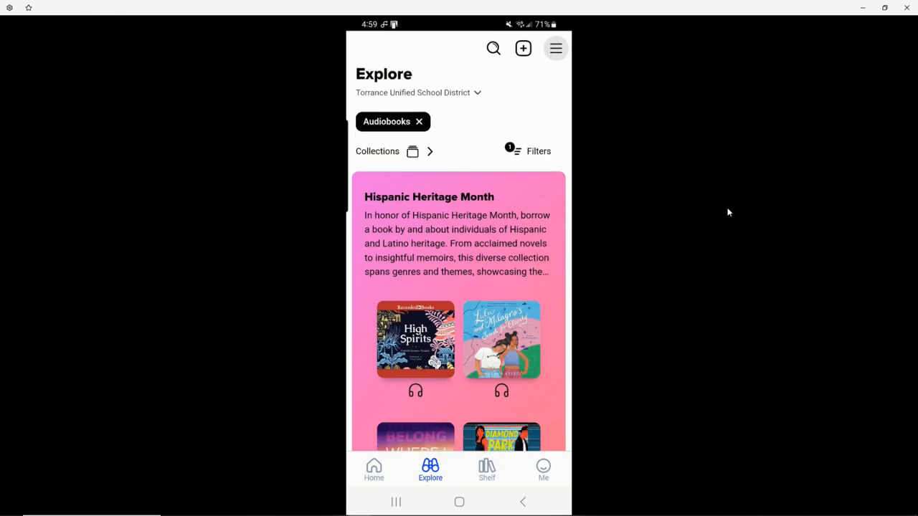
scroll(down, 3)
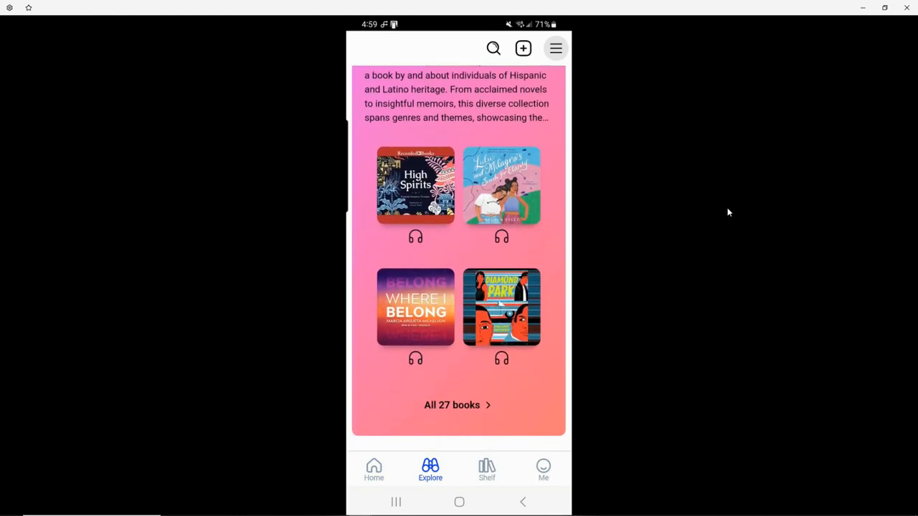
scroll(down, 3)
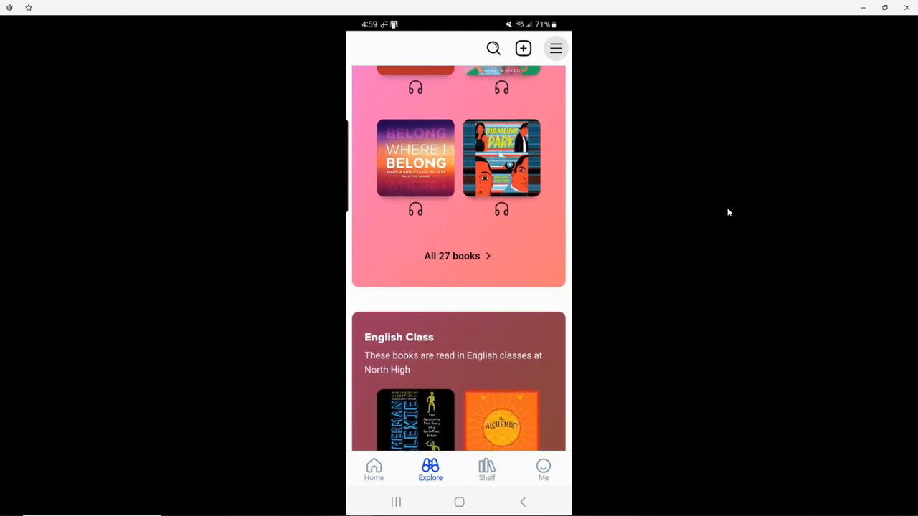
scroll(down, 3)
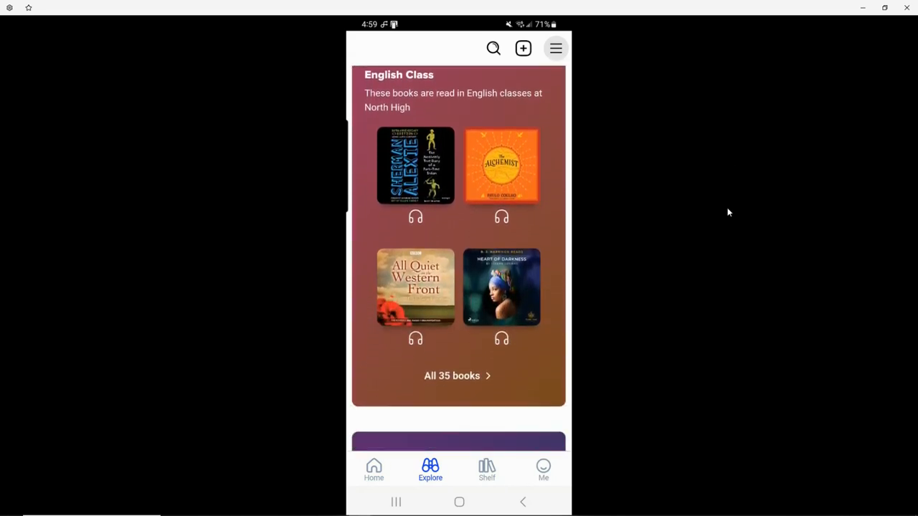
scroll(down, 3)
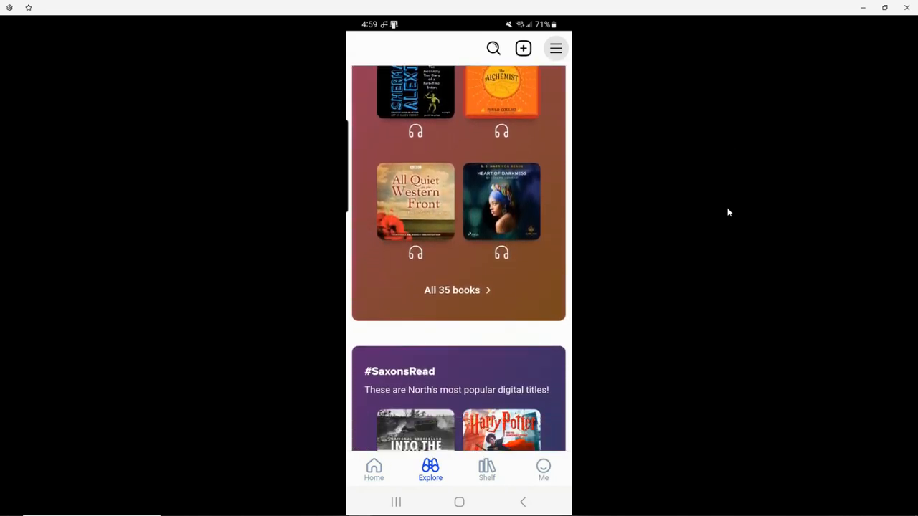
scroll(down, 3)
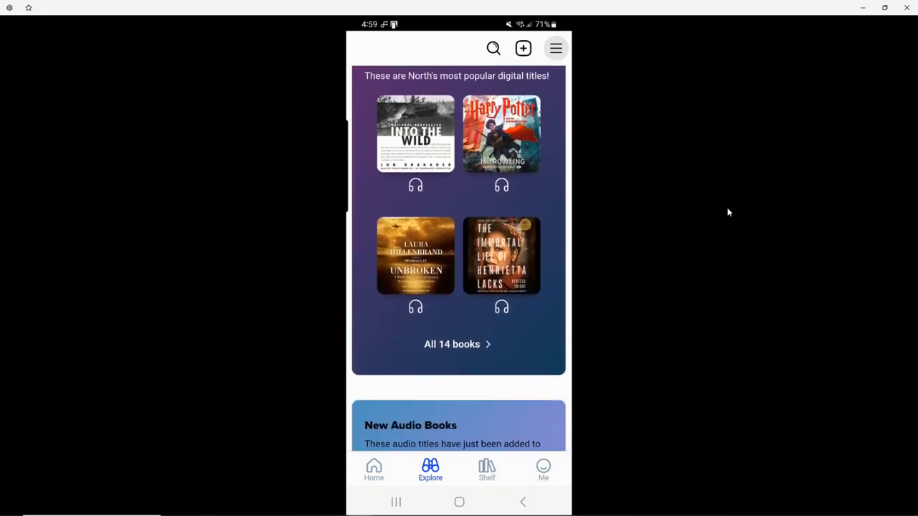
scroll(down, 3)
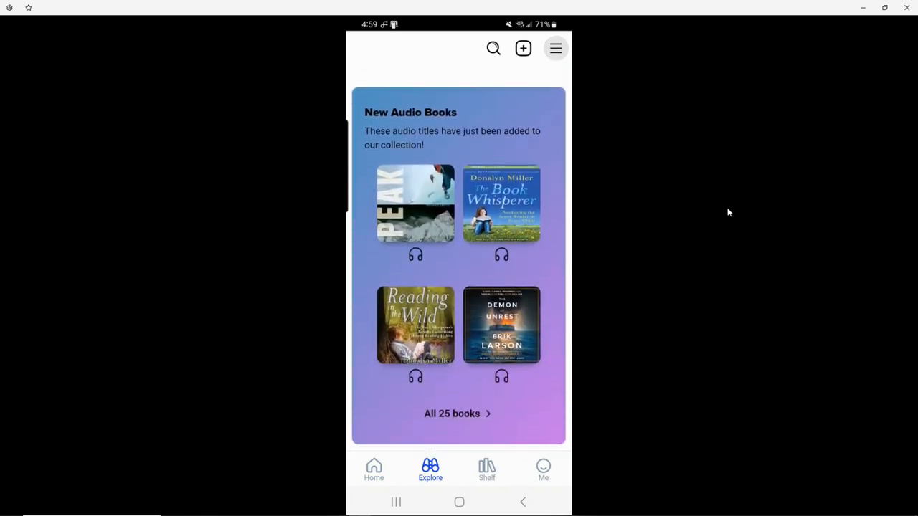
scroll(down, 3)
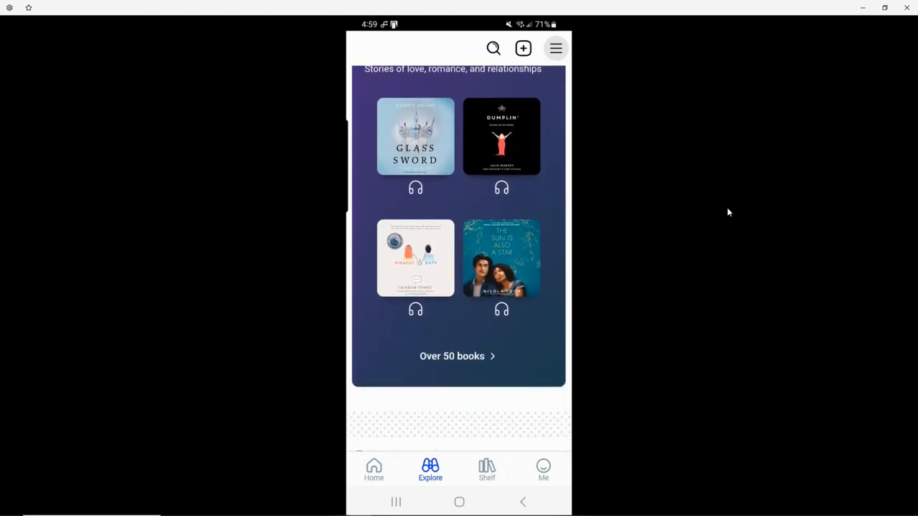
scroll(down, 3)
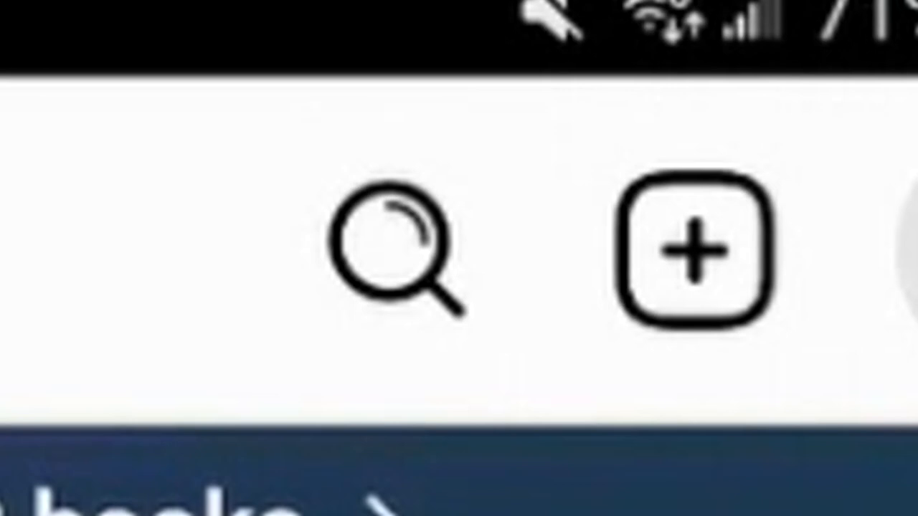
click(394, 251)
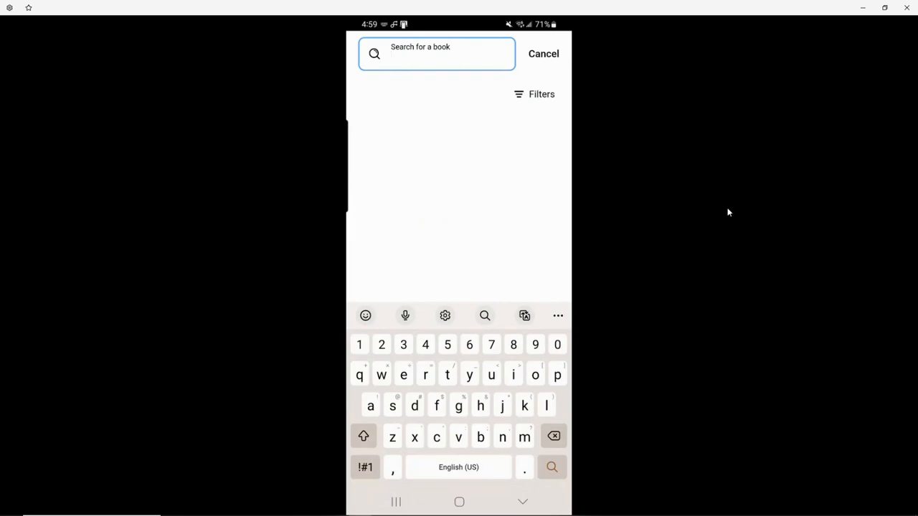
Search for 'voting' and browse the 172 ebook and 26 audiobook results
text(y)
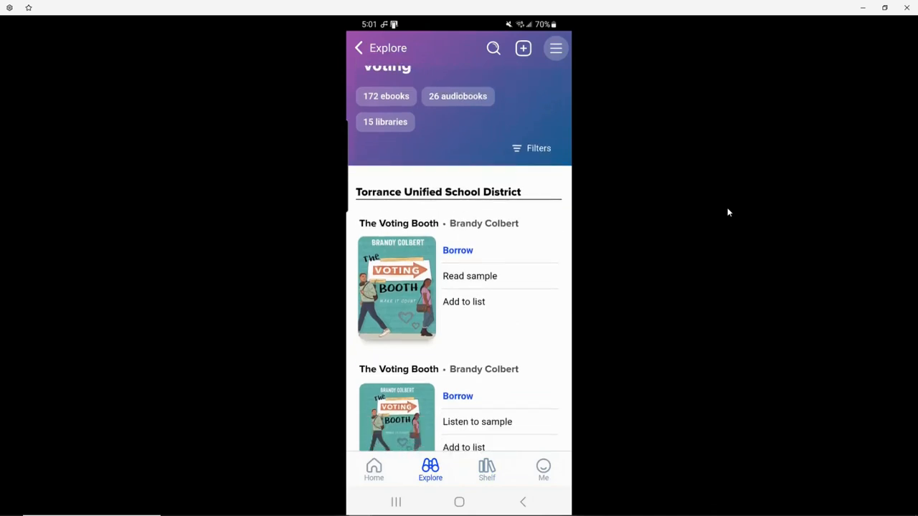
scroll(up, 3)
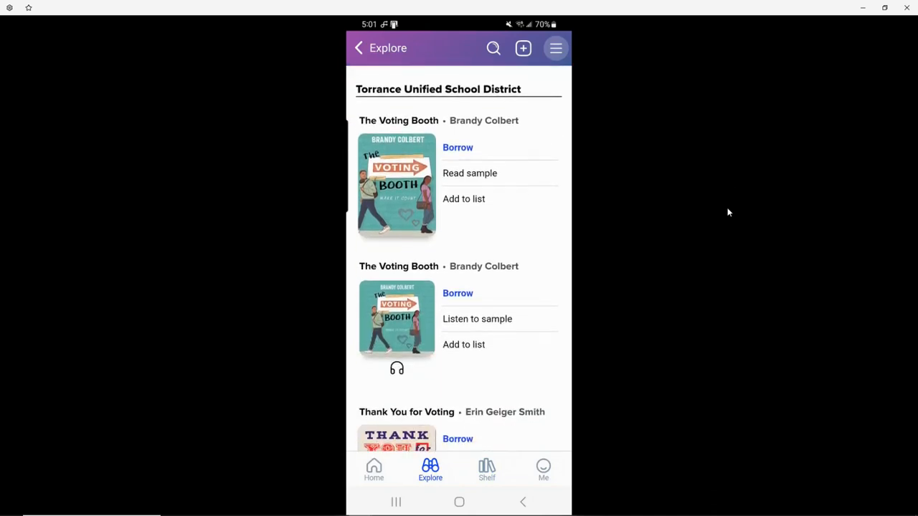
scroll(down, 3)
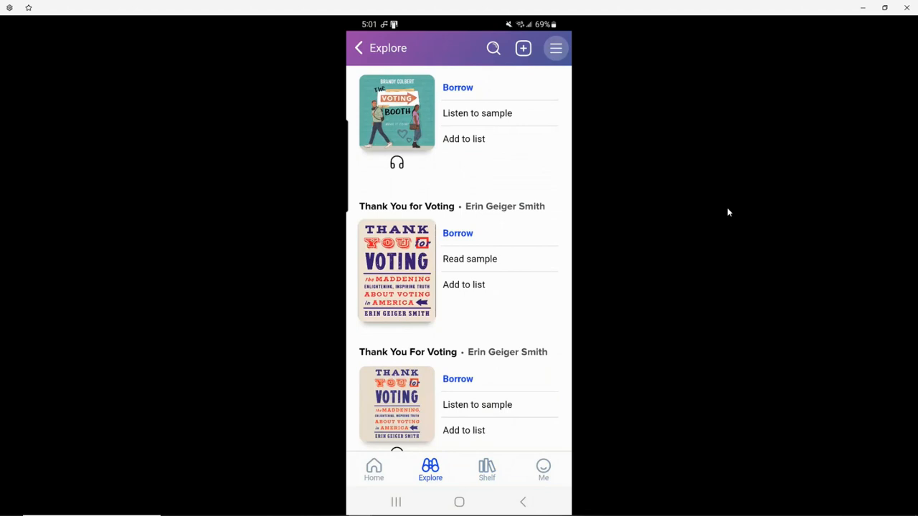
View the description and availability details of Thank You for Voting by Erin Geiger Smith
click(396, 270)
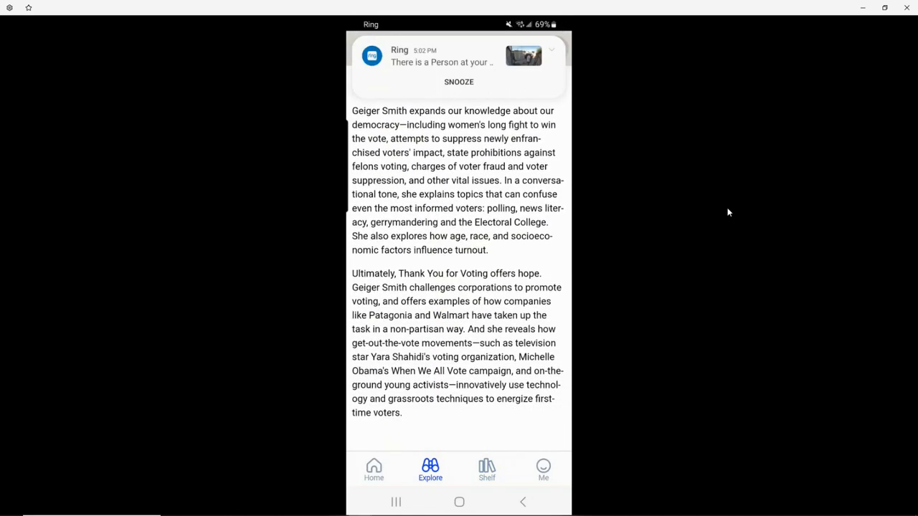
scroll(down, 3)
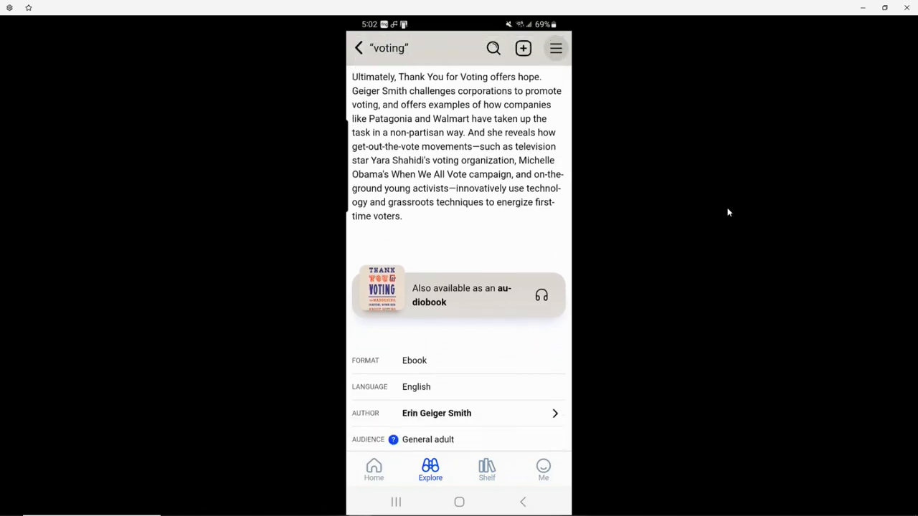
scroll(down, 3)
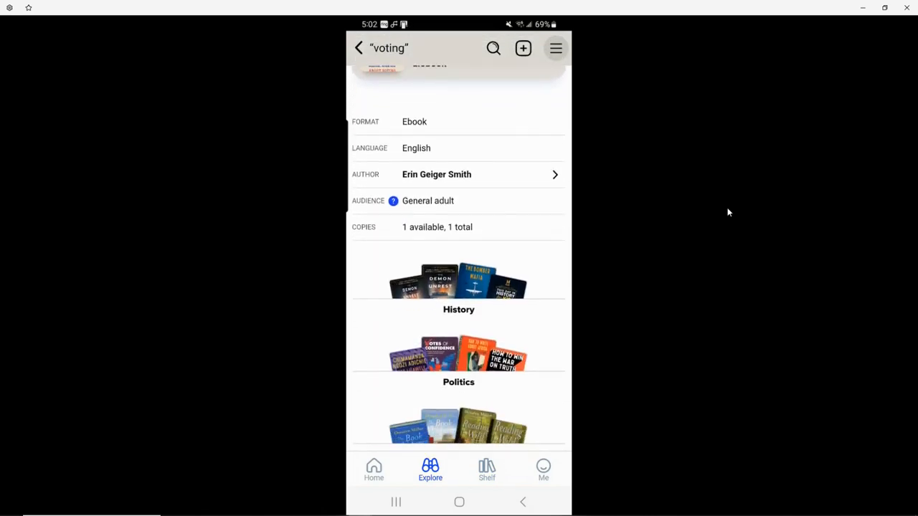
scroll(up, 3)
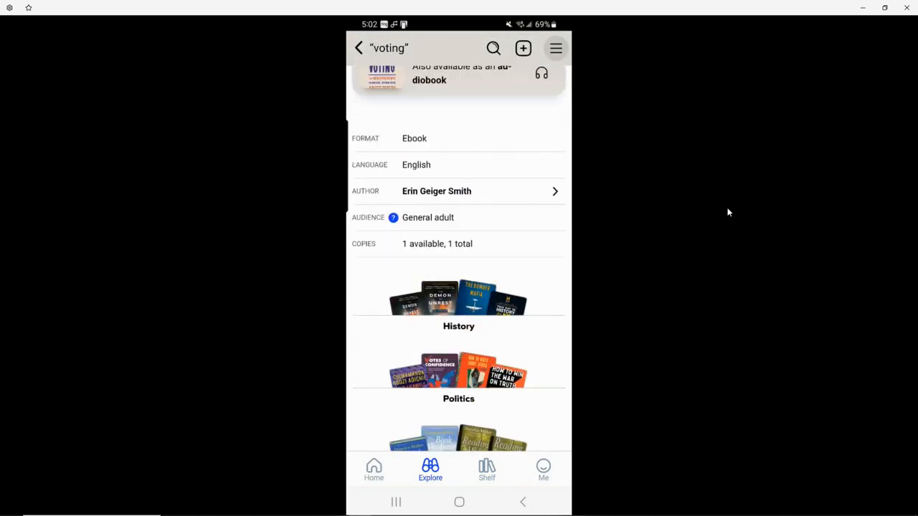
scroll(up, 3)
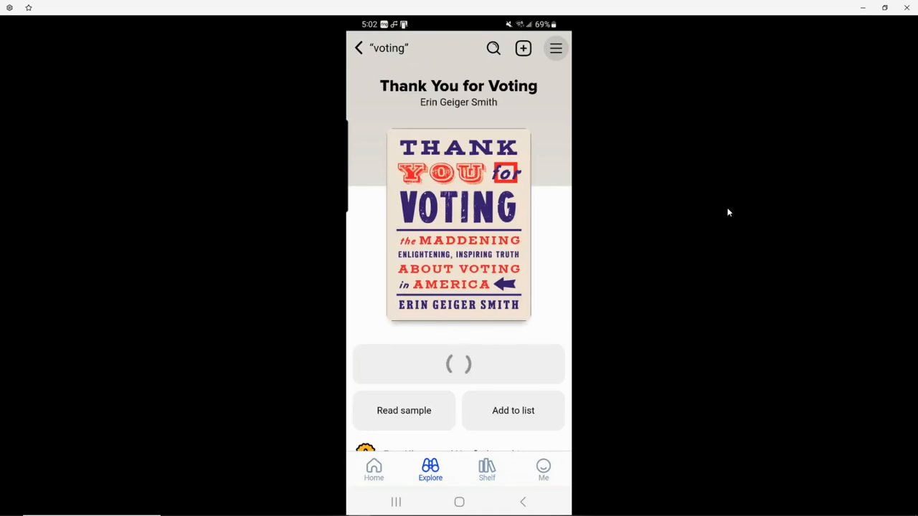
Read Thank You for Voting in the reader, scrolling through its Preface
click(459, 224)
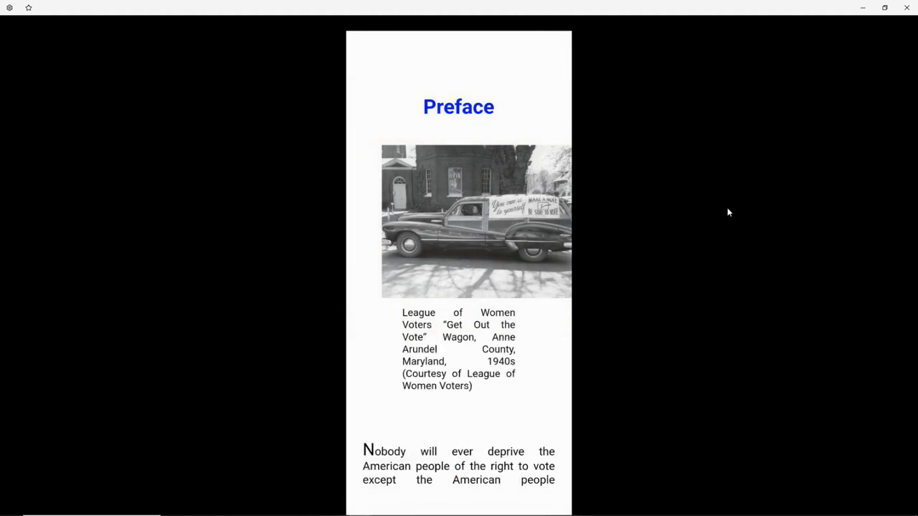
scroll(down, 3)
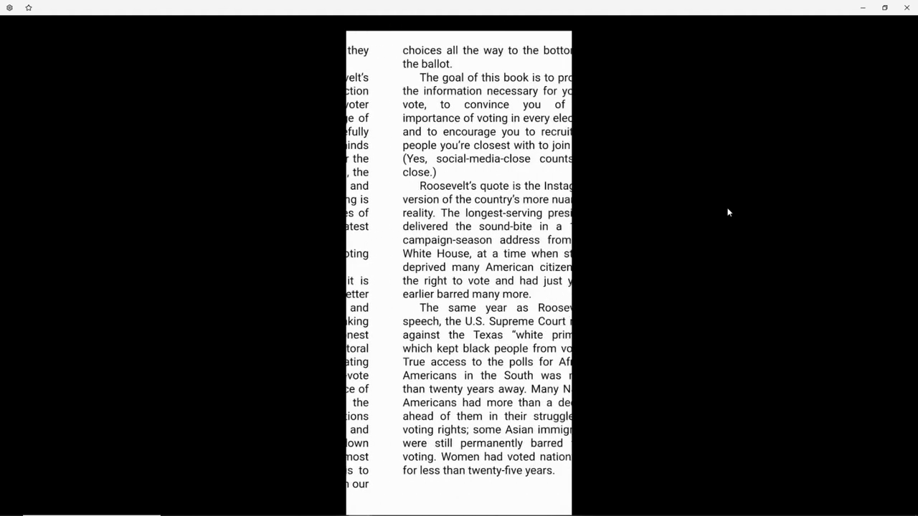
scroll(down, 3)
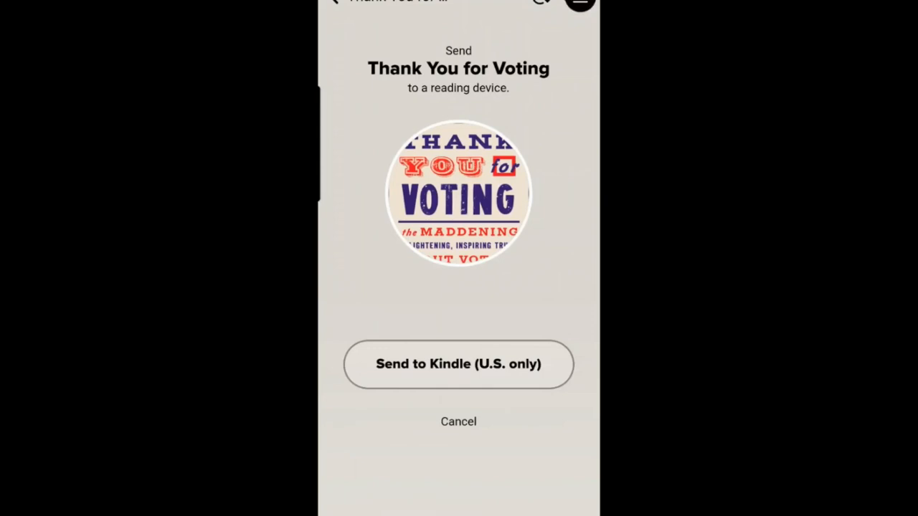
Dismiss the Kindle prompt and add Torrance Public Library by searching 'torr'
click(458, 364)
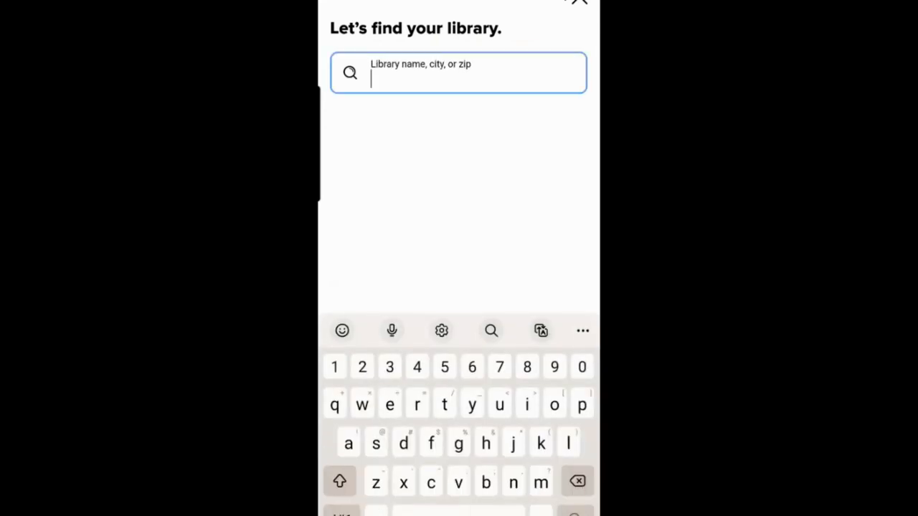
text(torr)
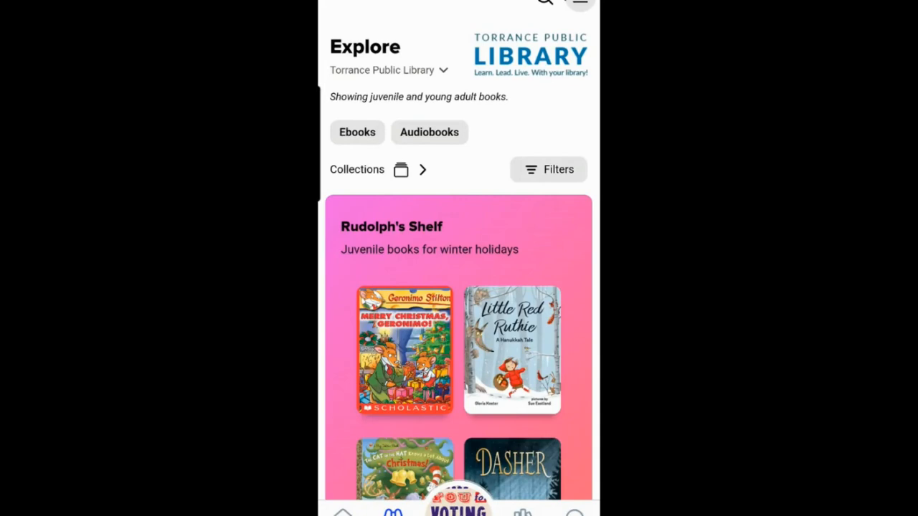
Apply the Young adult audience filter and browse the filtered Torrance Public Library collections
click(548, 170)
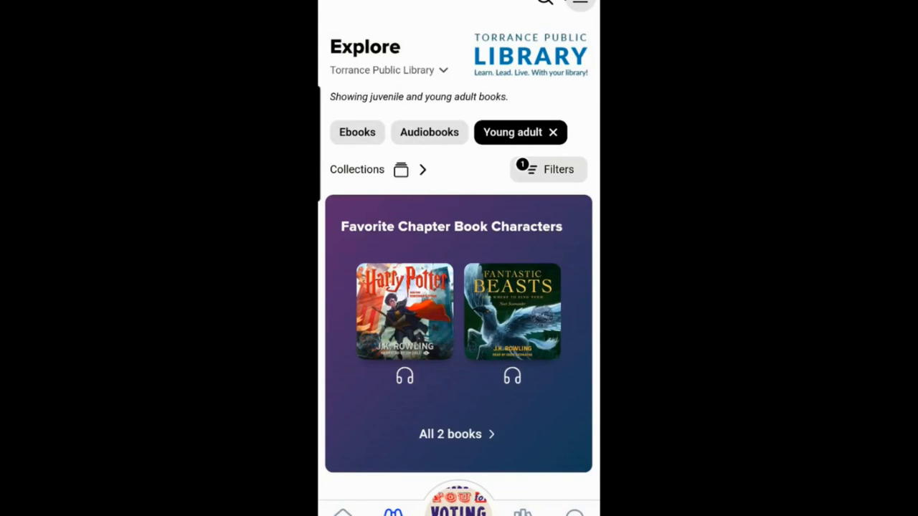
scroll(down, 3)
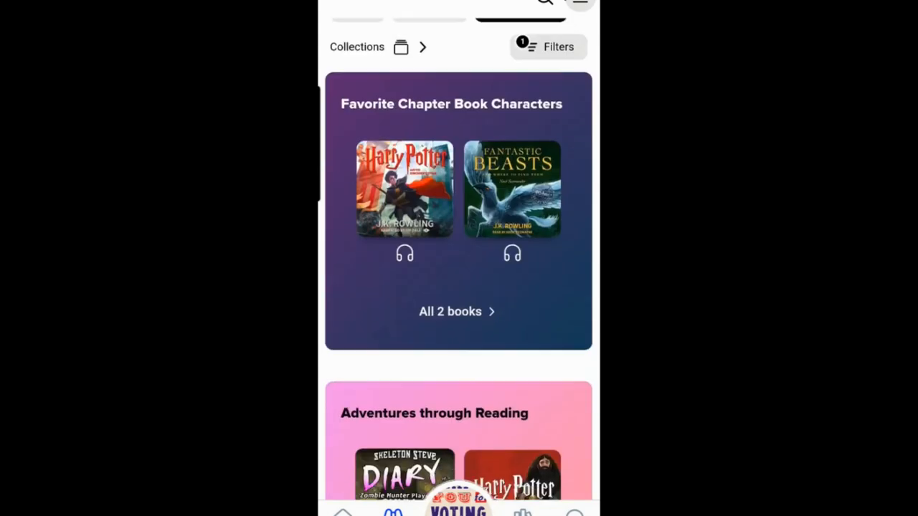
scroll(down, 3)
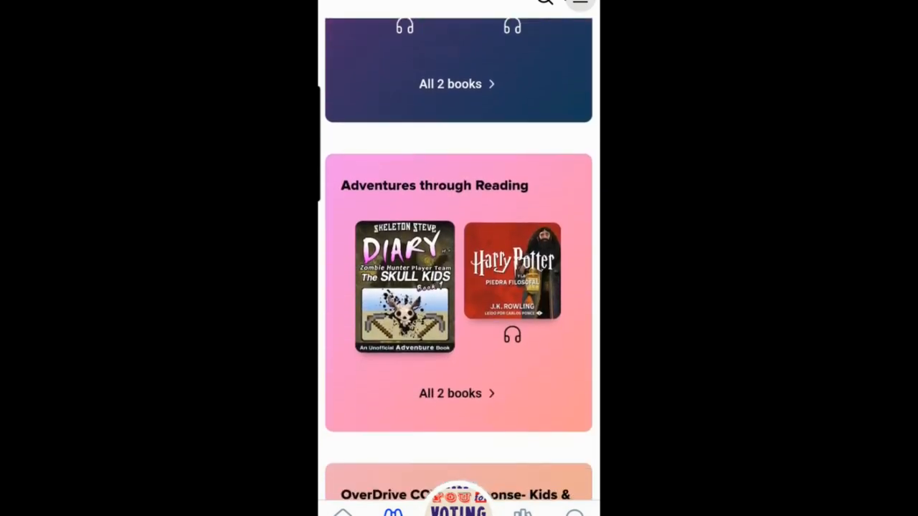
click(404, 287)
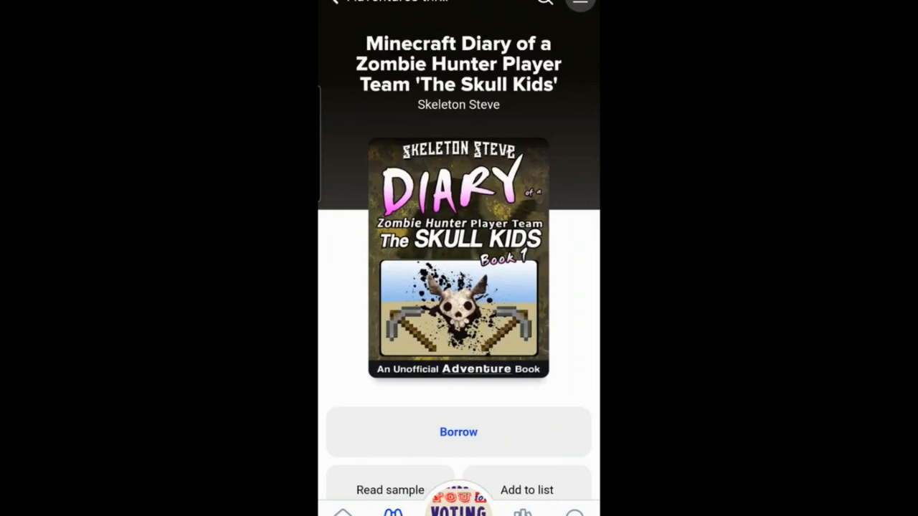
click(459, 432)
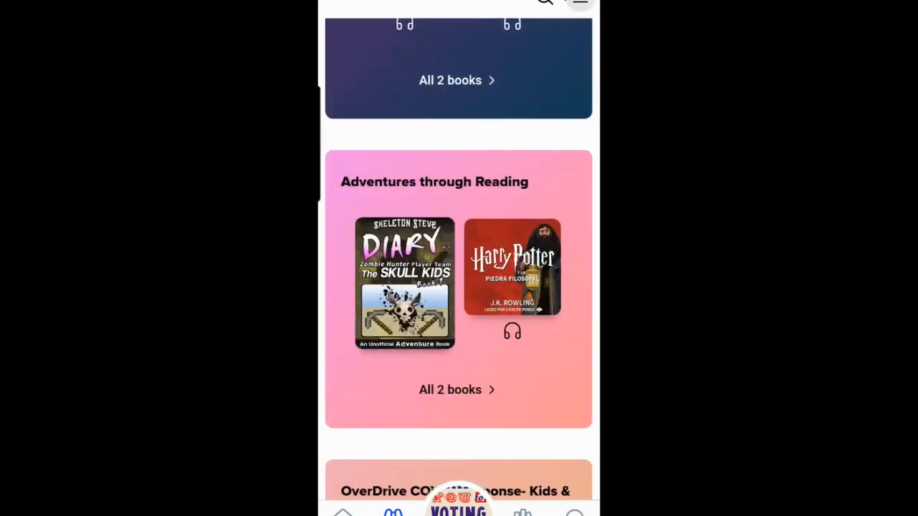
Choose Torrance Unified School District from the Explore library dropdown, keeping the young adult filter
scroll(up, 3)
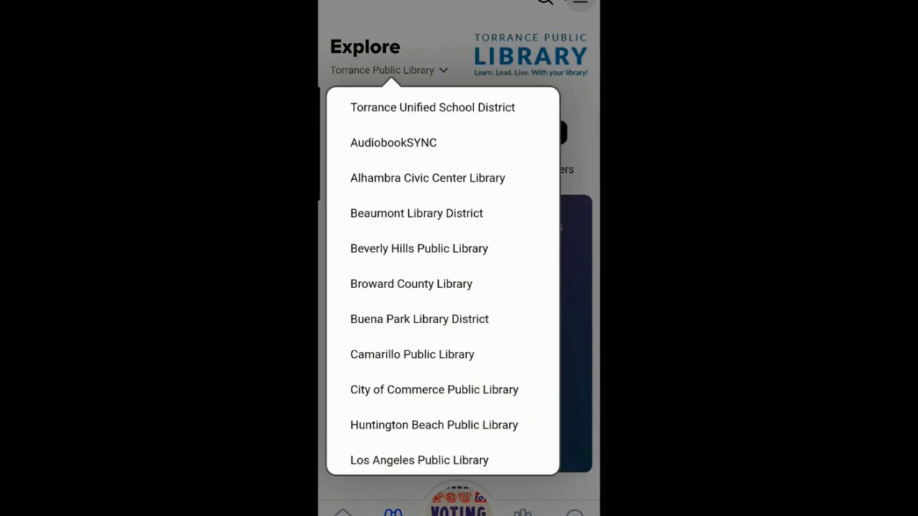
click(433, 106)
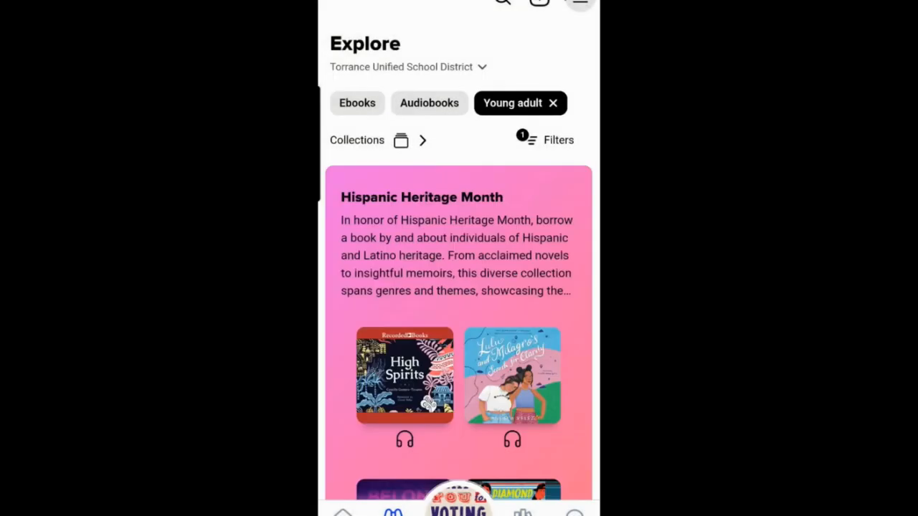